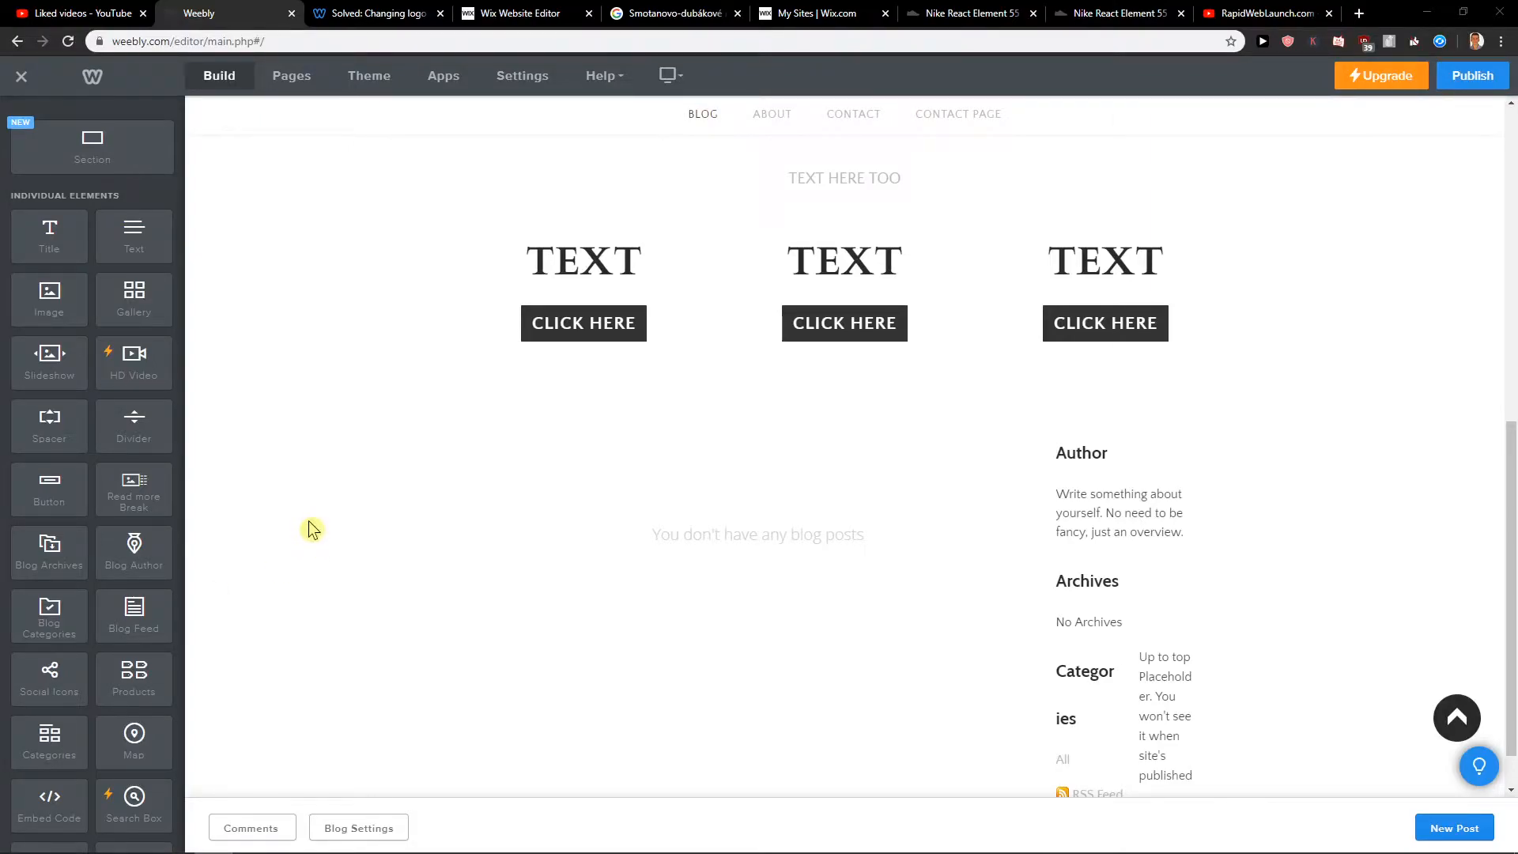
{"action": "mouse_move", "coordinate": [304, 528]}
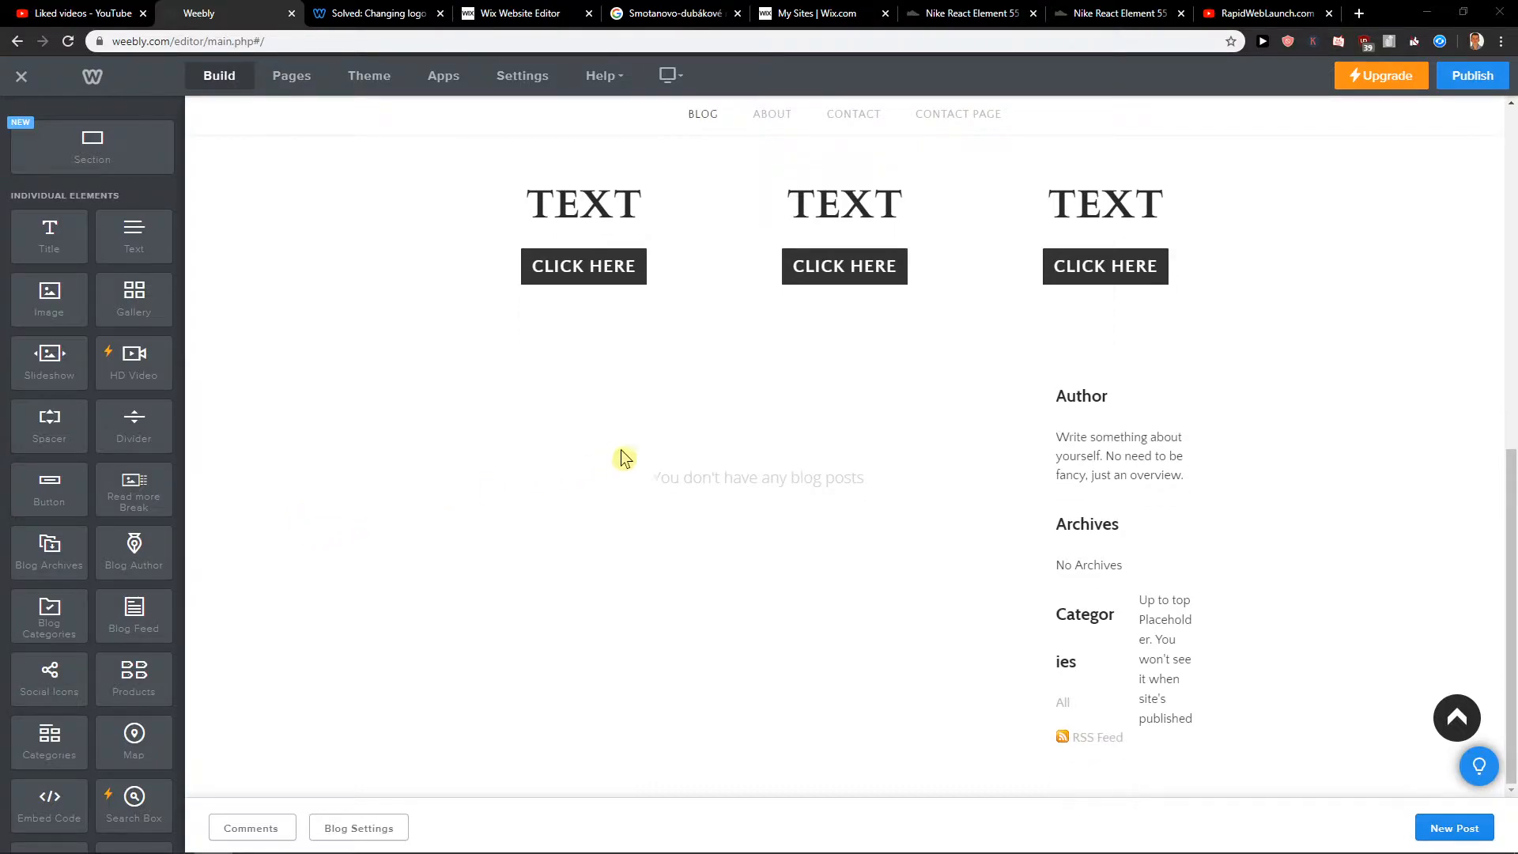
{"action": "mouse_move", "coordinate": [522, 76]}
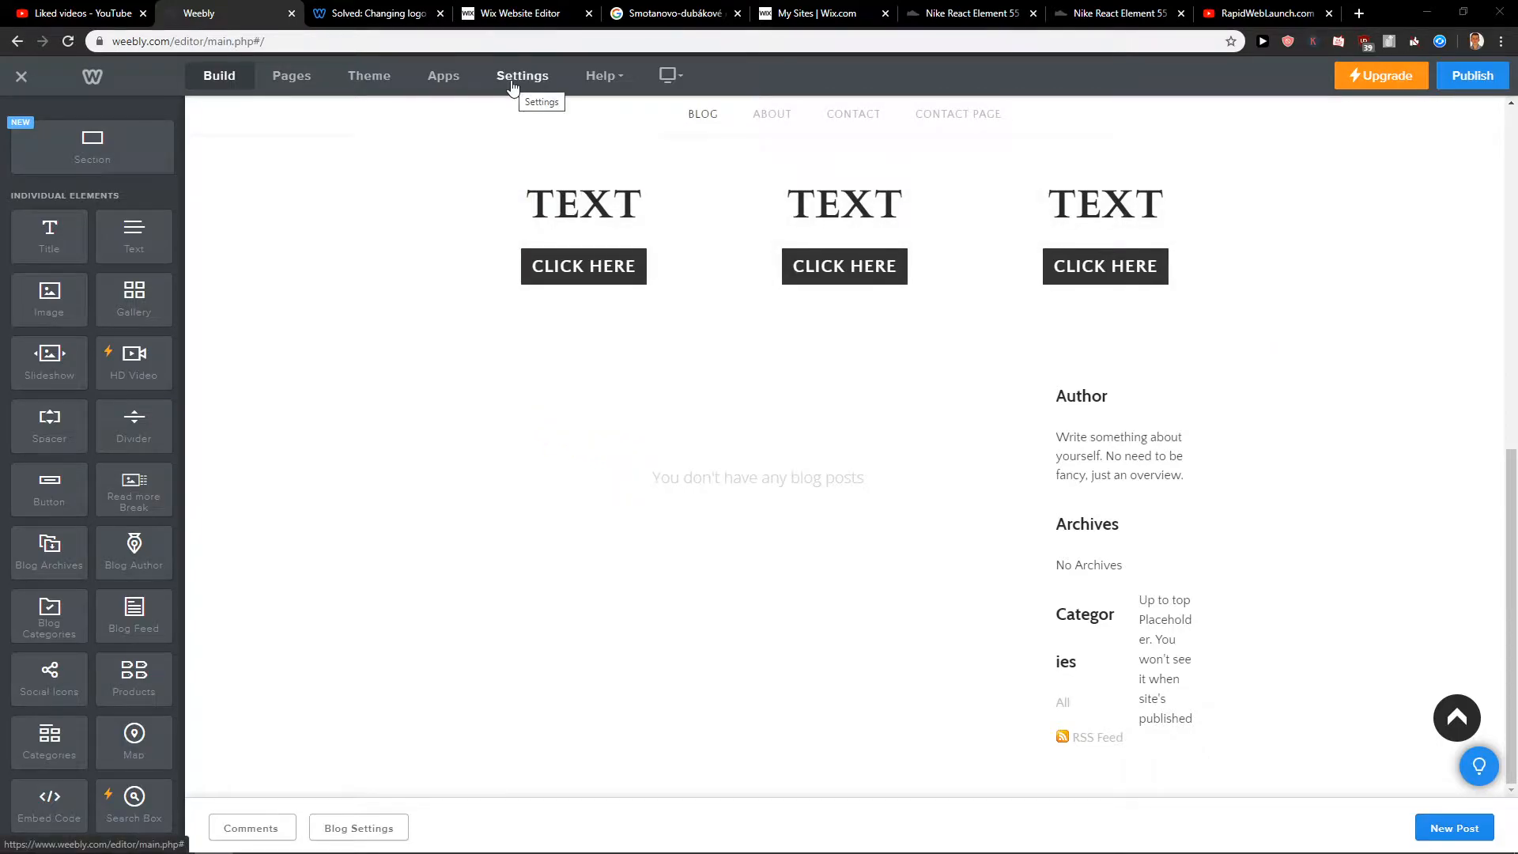
Step: Bring up the site's SEO settings page with the Footer Code box visible
{"action": "left_click", "coordinate": [522, 76]}
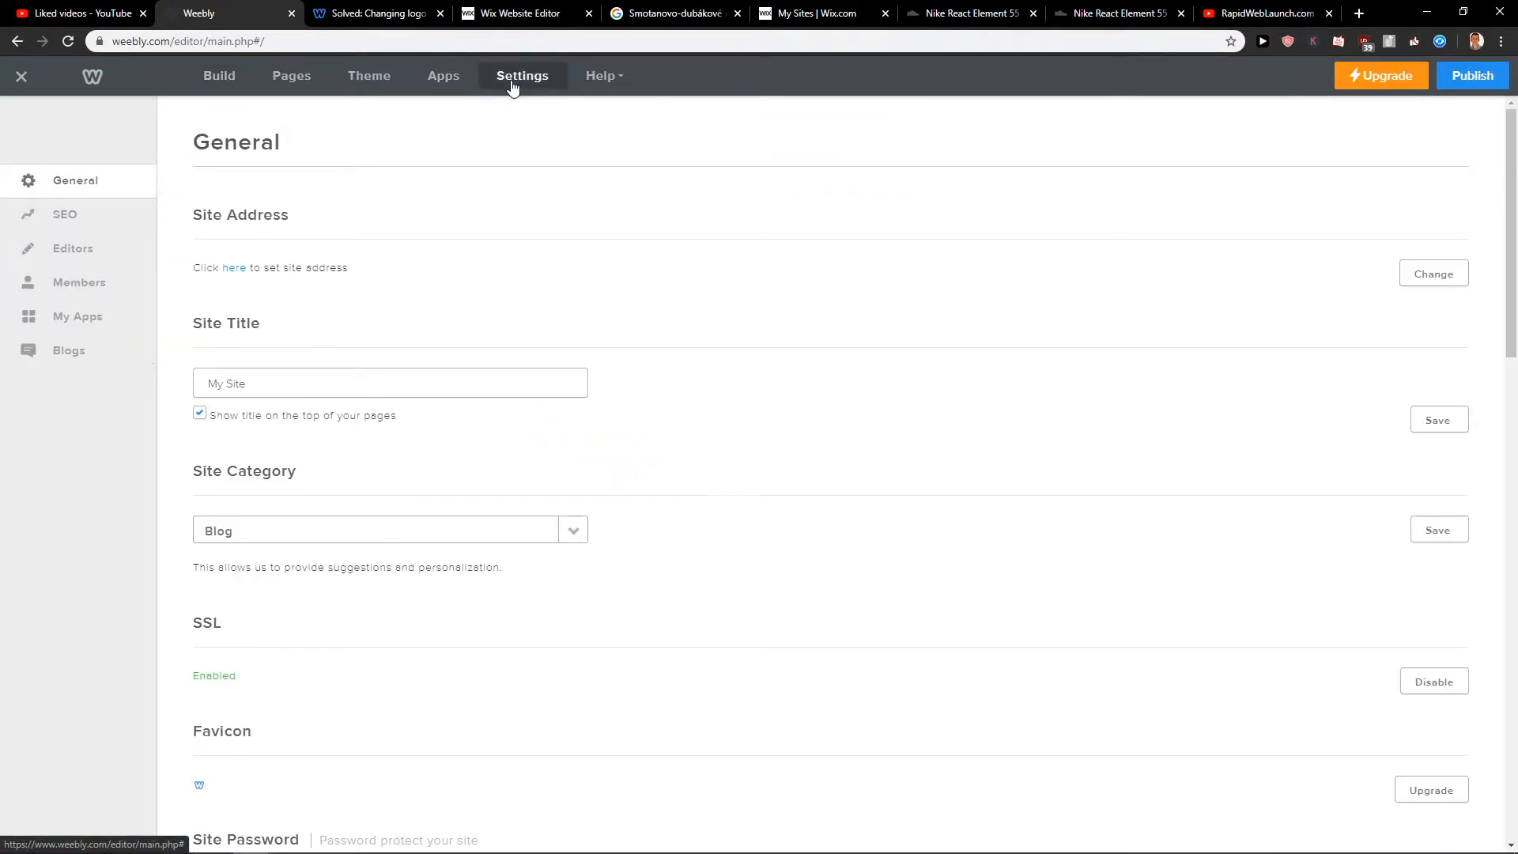
{"action": "left_click", "coordinate": [65, 213]}
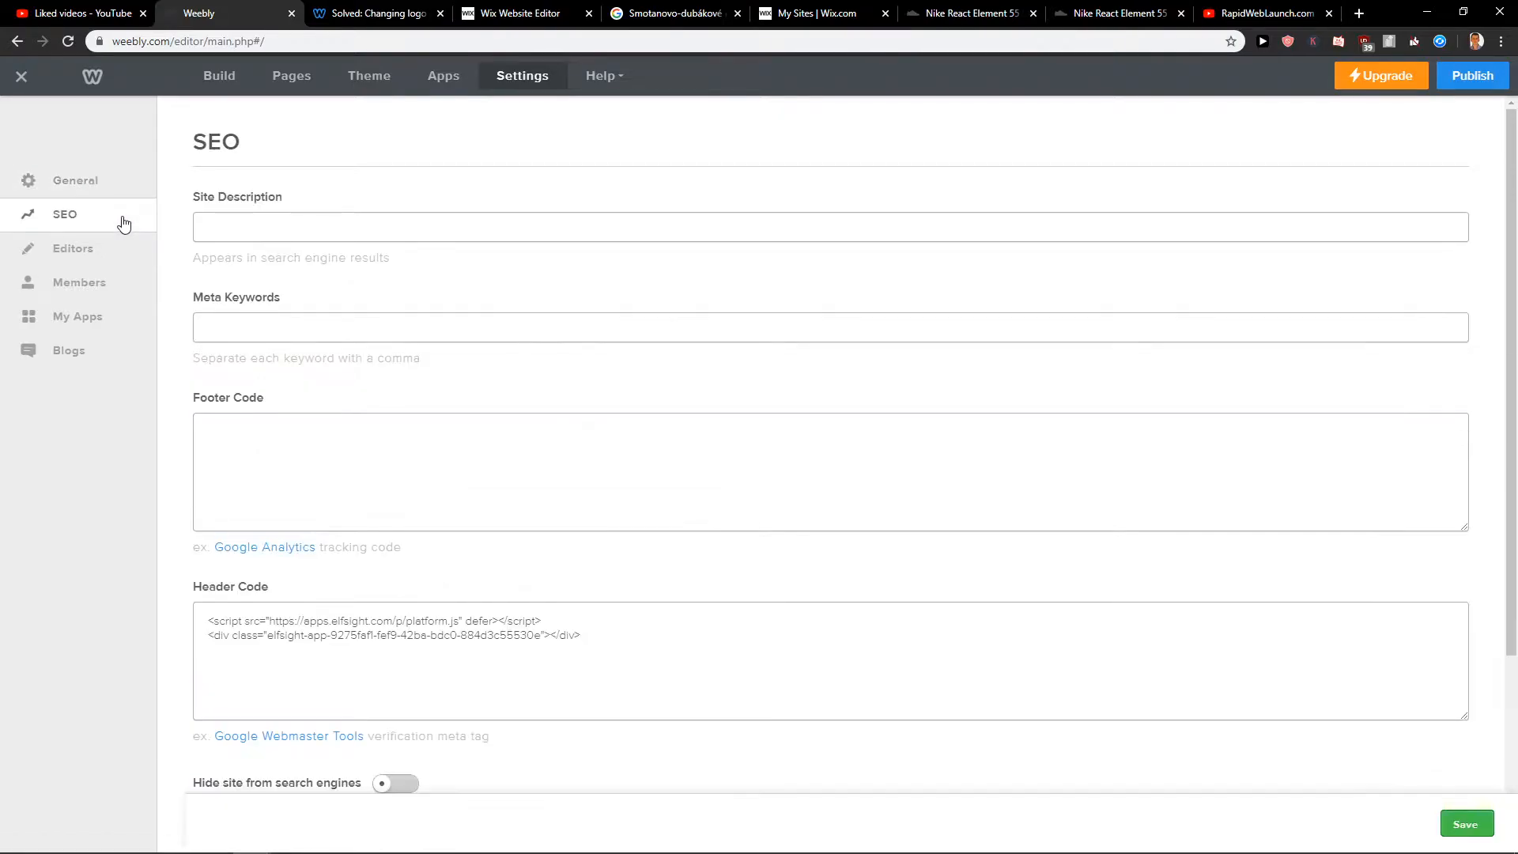
{"action": "mouse_move", "coordinate": [179, 403]}
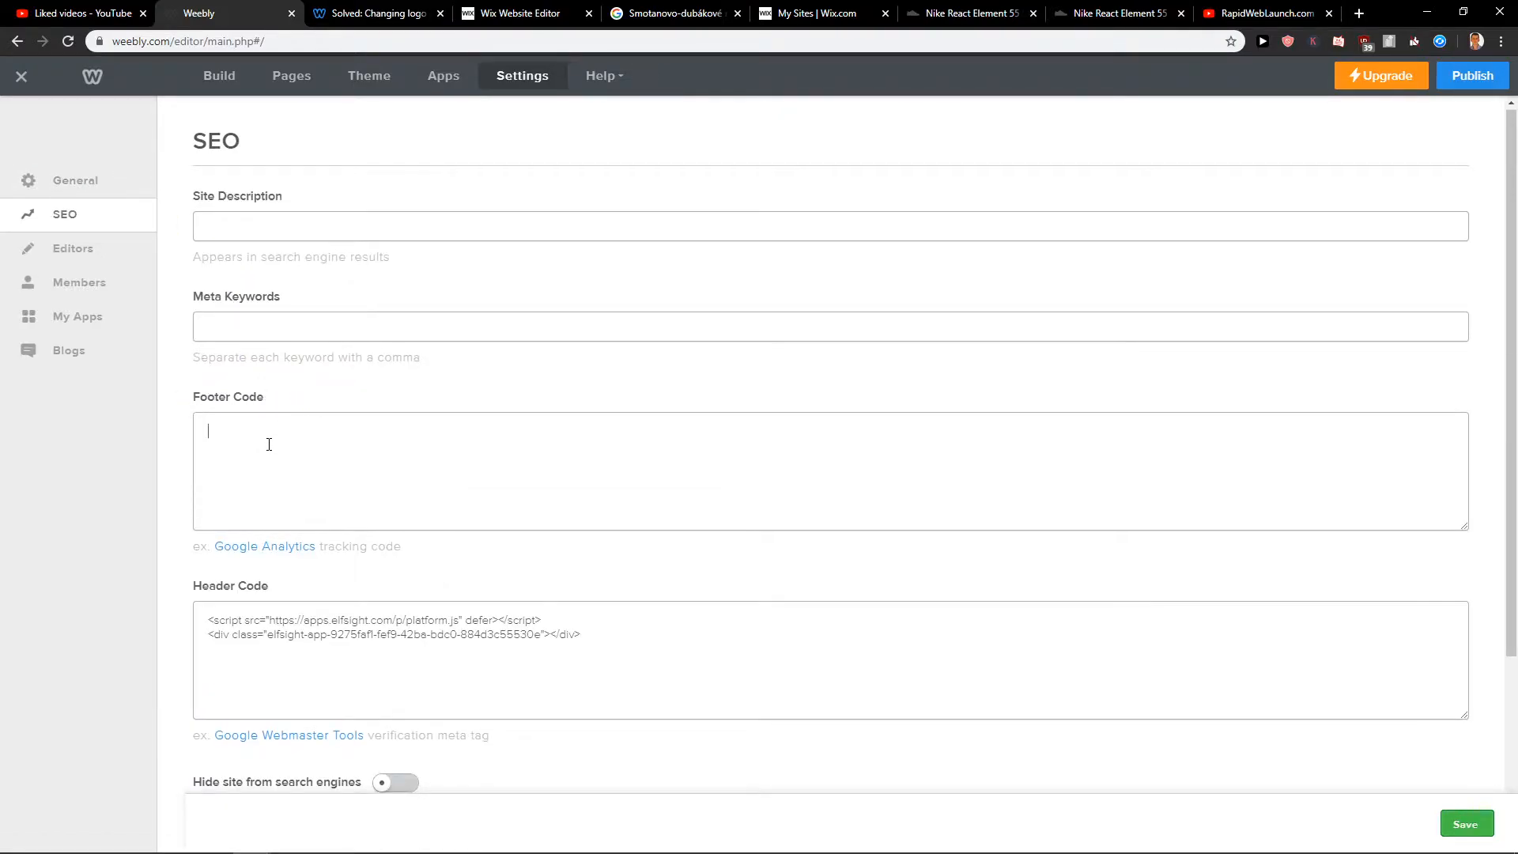
{"action": "scroll", "scroll_direction": "down", "scroll_amount": 3}
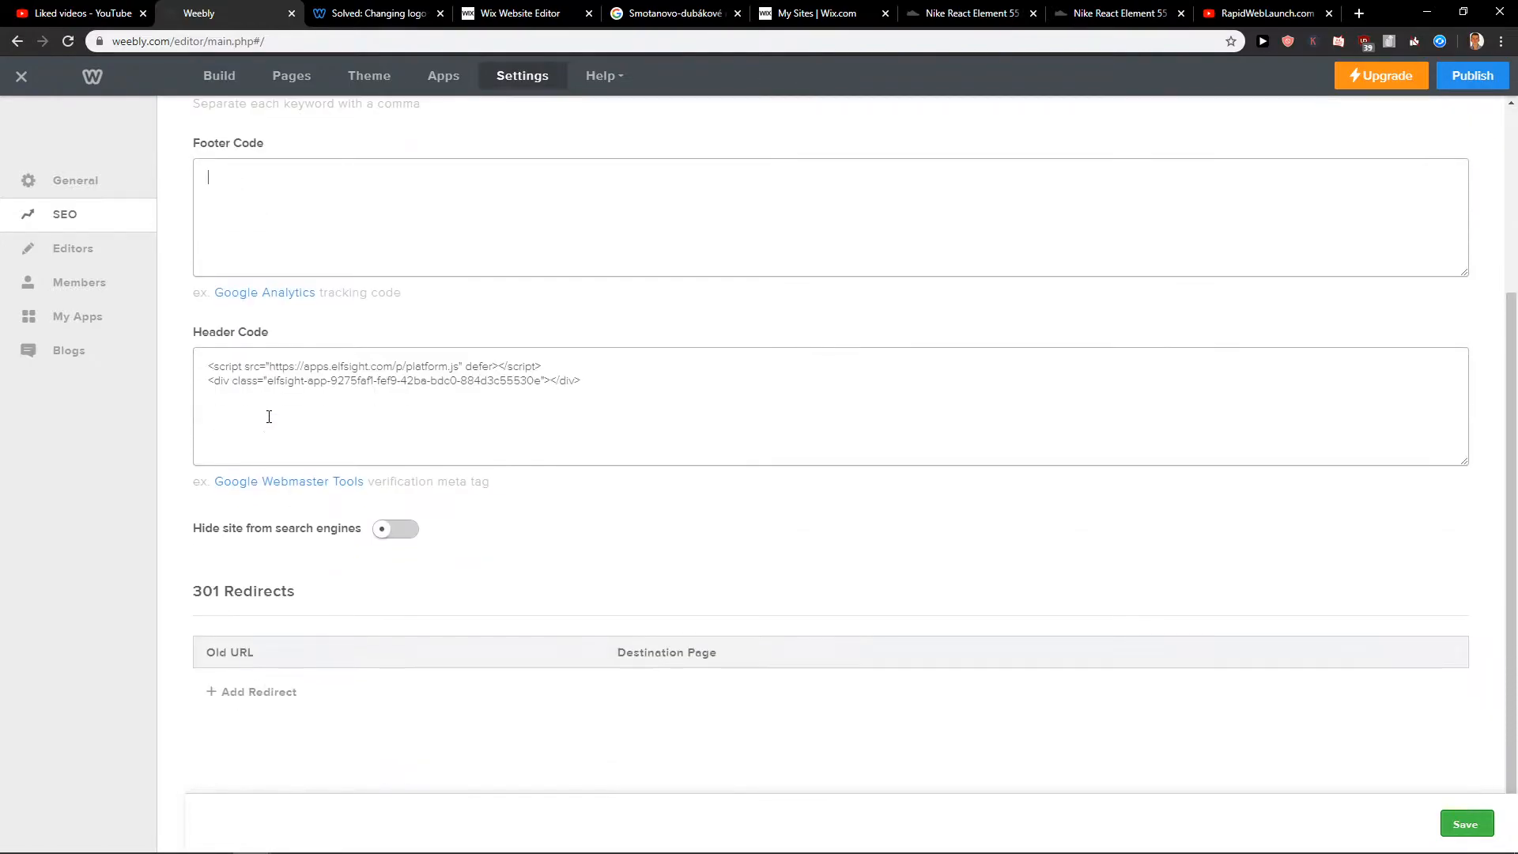
{"action": "scroll", "scroll_direction": "up", "scroll_amount": 3}
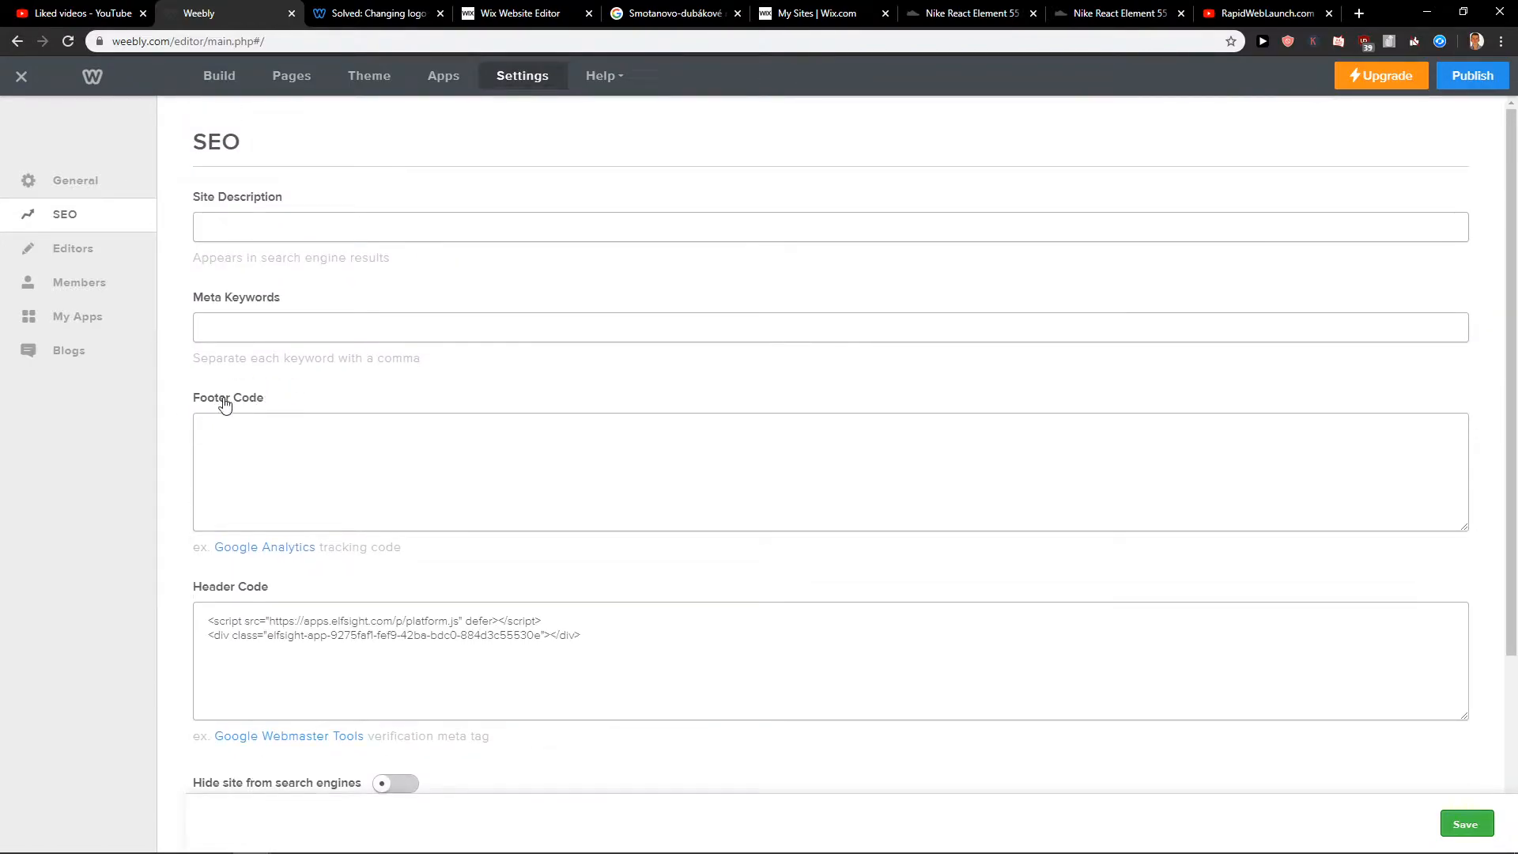
{"action": "mouse_move", "coordinate": [310, 394]}
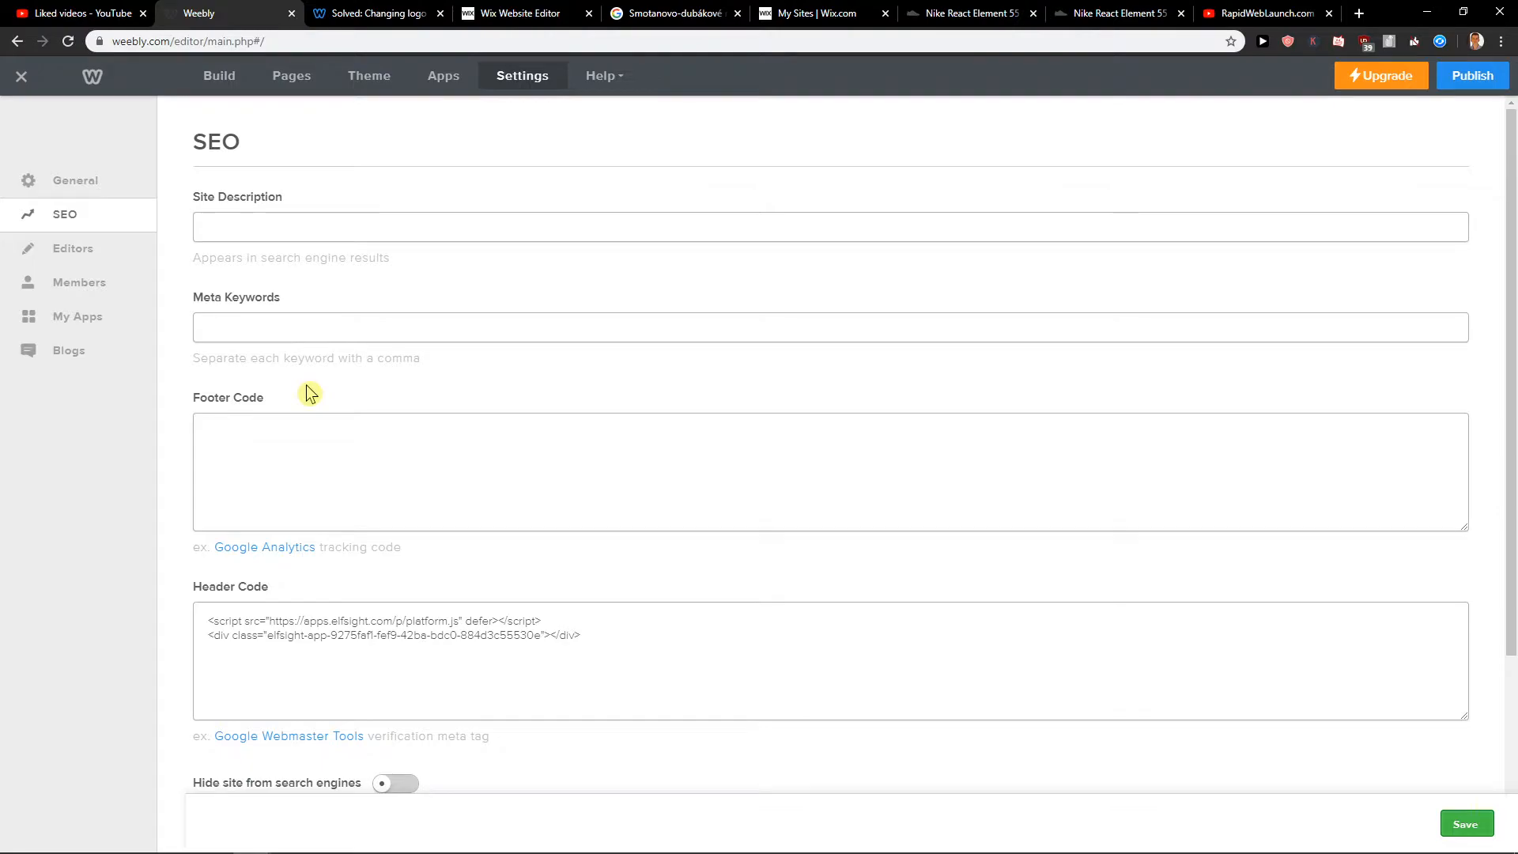